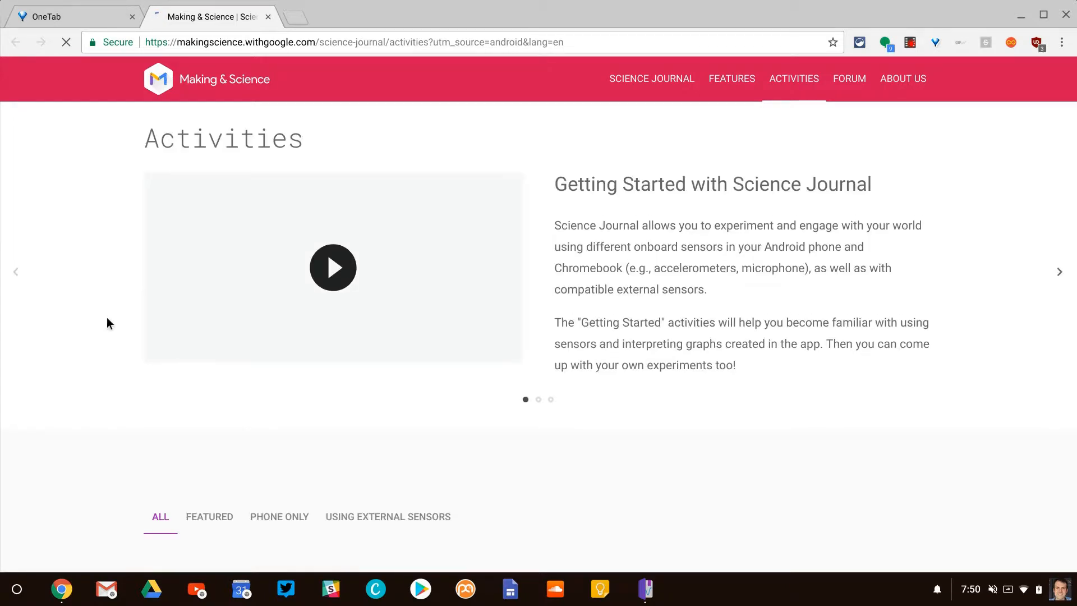
# - Browse the Science Journal Activities page and advance the featured-activity carousel
pyautogui.scroll(-3)
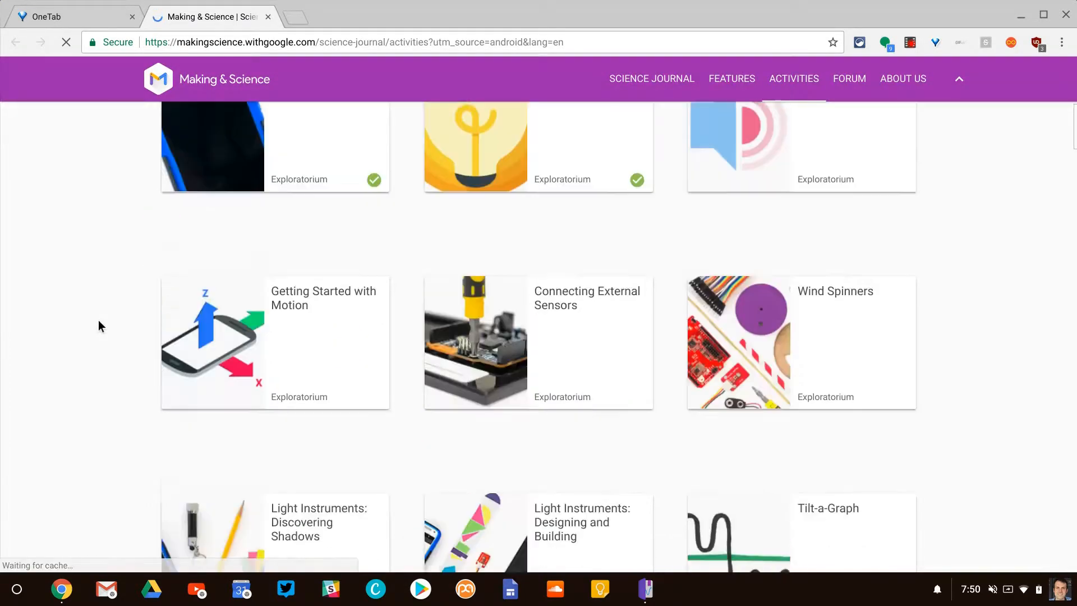
pyautogui.scroll(-3)
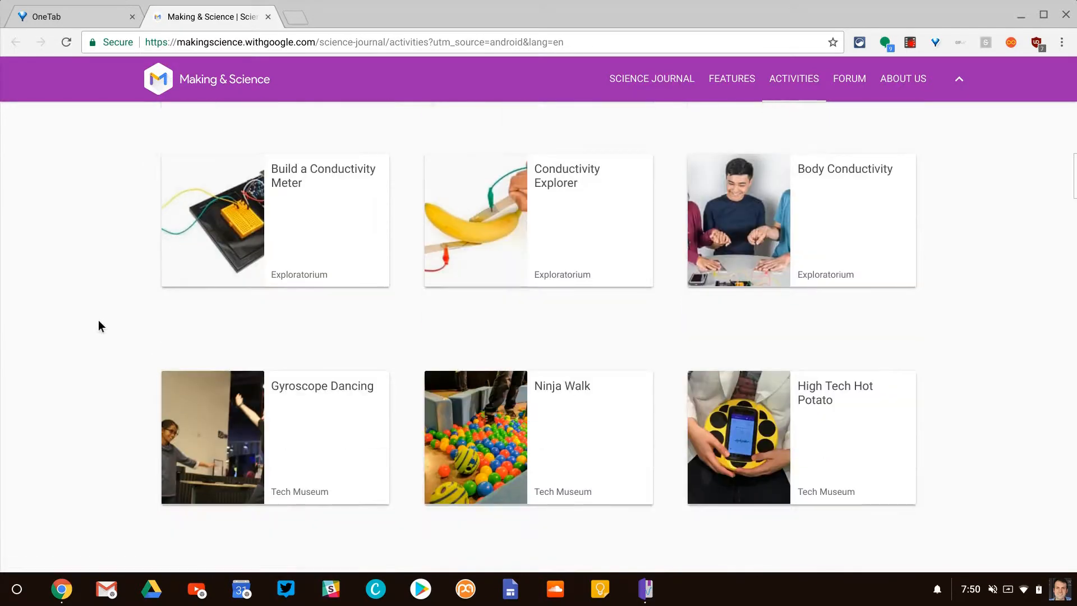
pyautogui.scroll(-3)
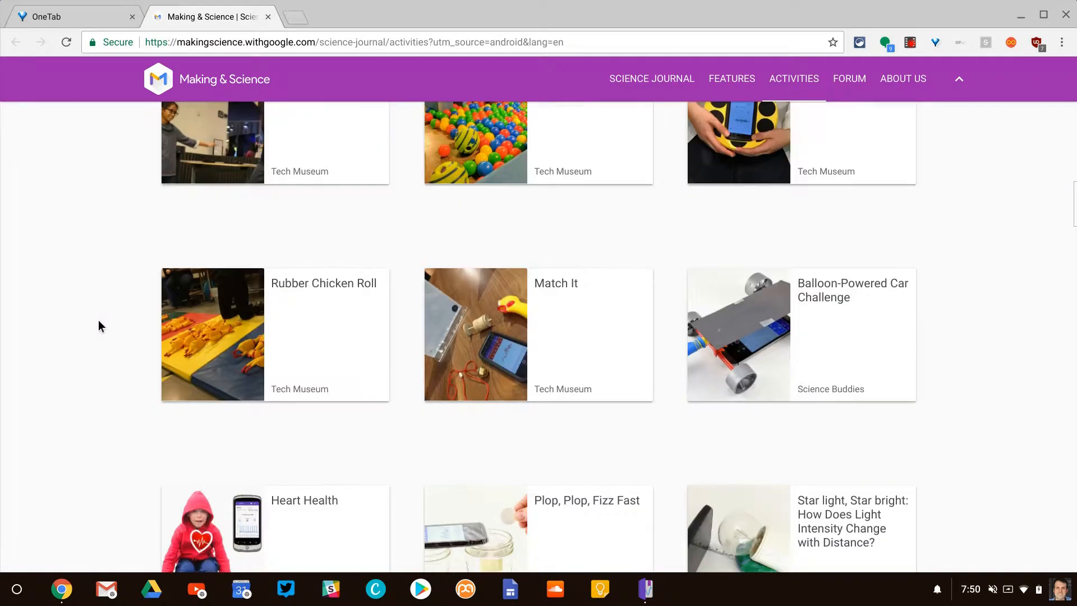
pyautogui.scroll(-3)
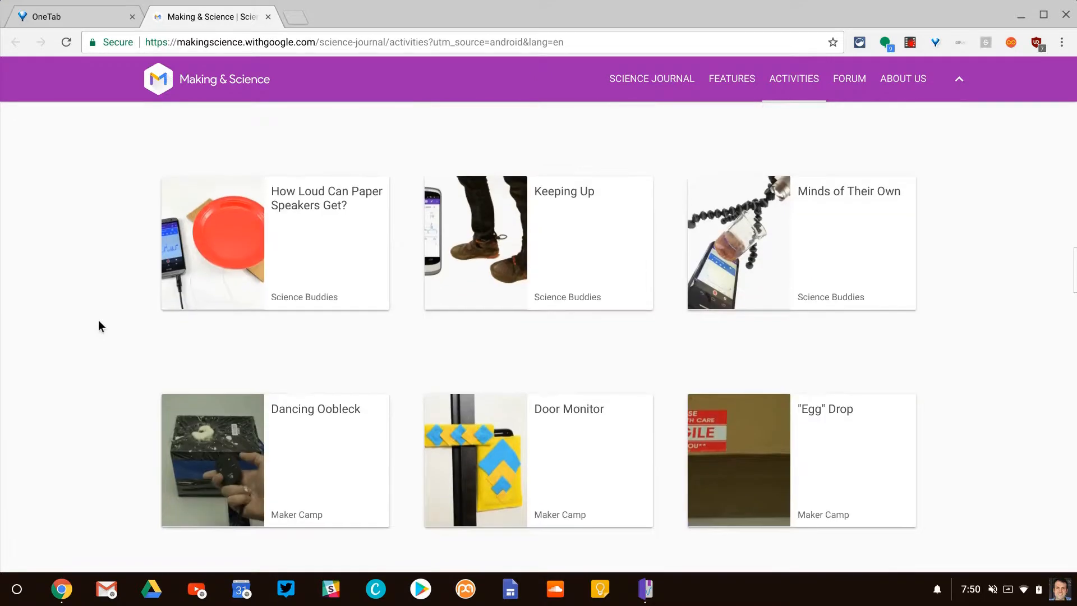
pyautogui.scroll(3)
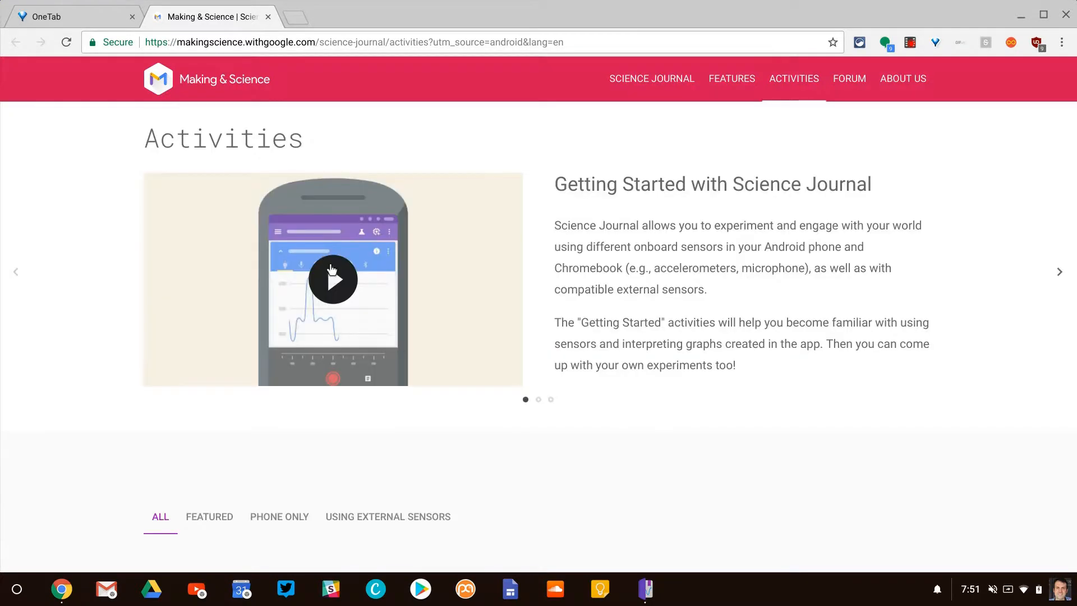
pyautogui.moveTo(1057, 283)
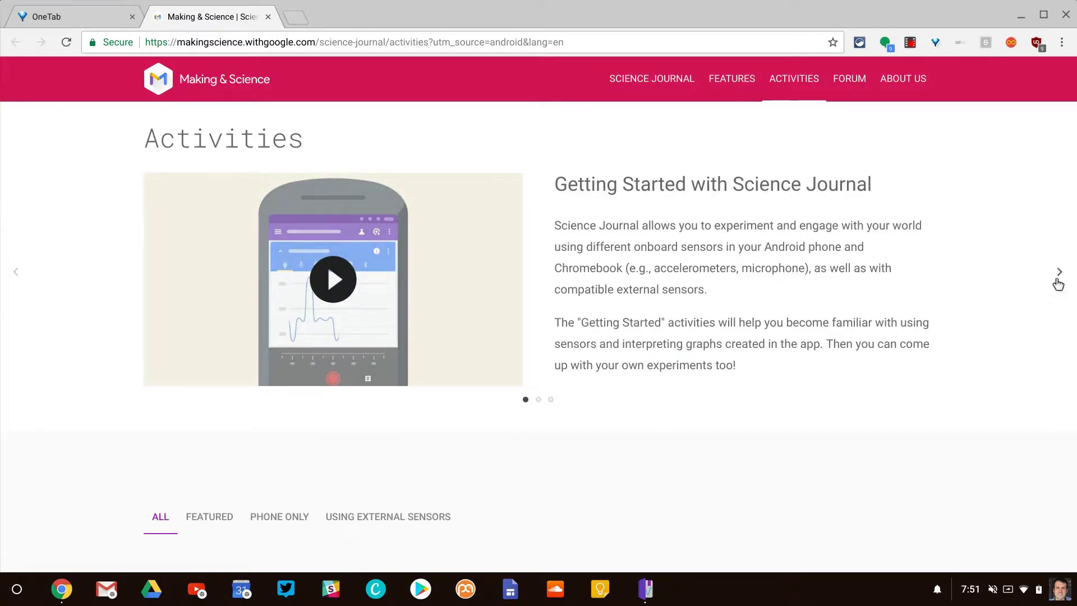
pyautogui.click(1057, 272)
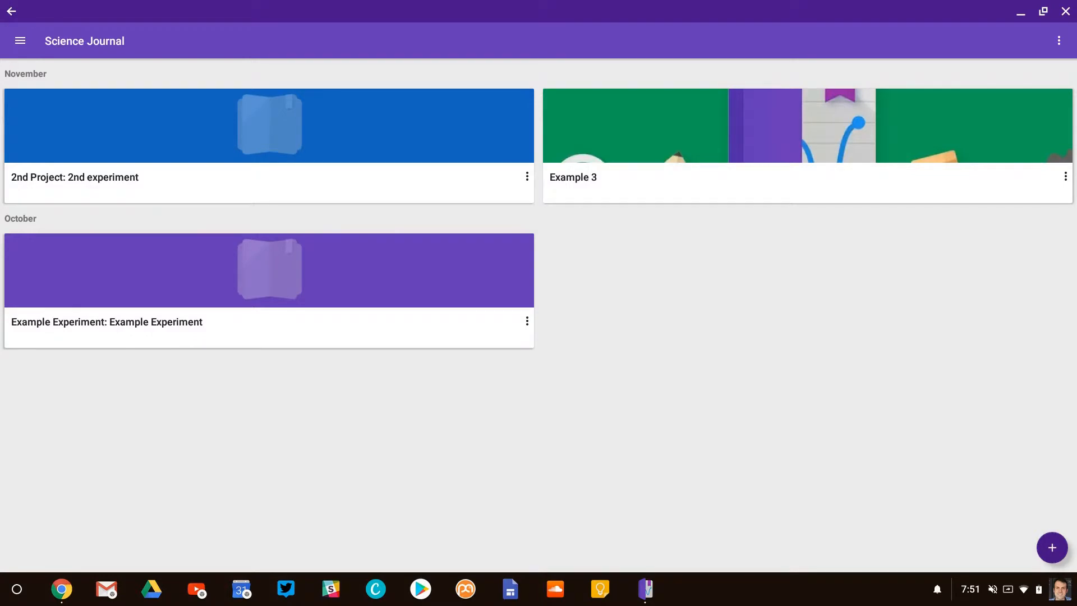
# - Start a brand-new empty experiment with the + button
pyautogui.click(1051, 547)
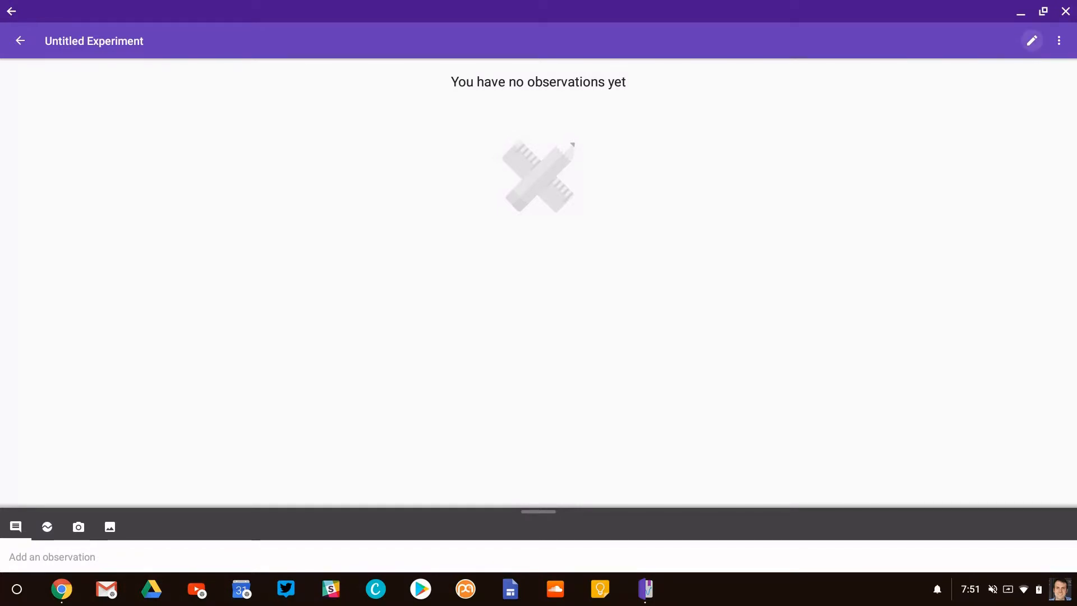
# - Give the experiment the Android laptop cover photo and the title 'Title', then save
pyautogui.click(1031, 40)
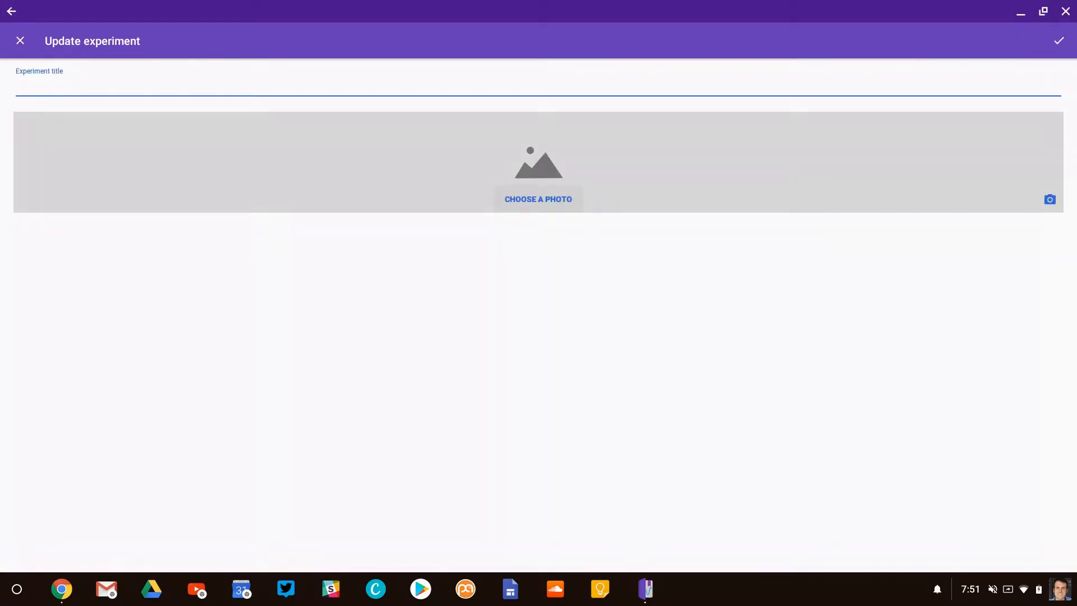
pyautogui.click(537, 200)
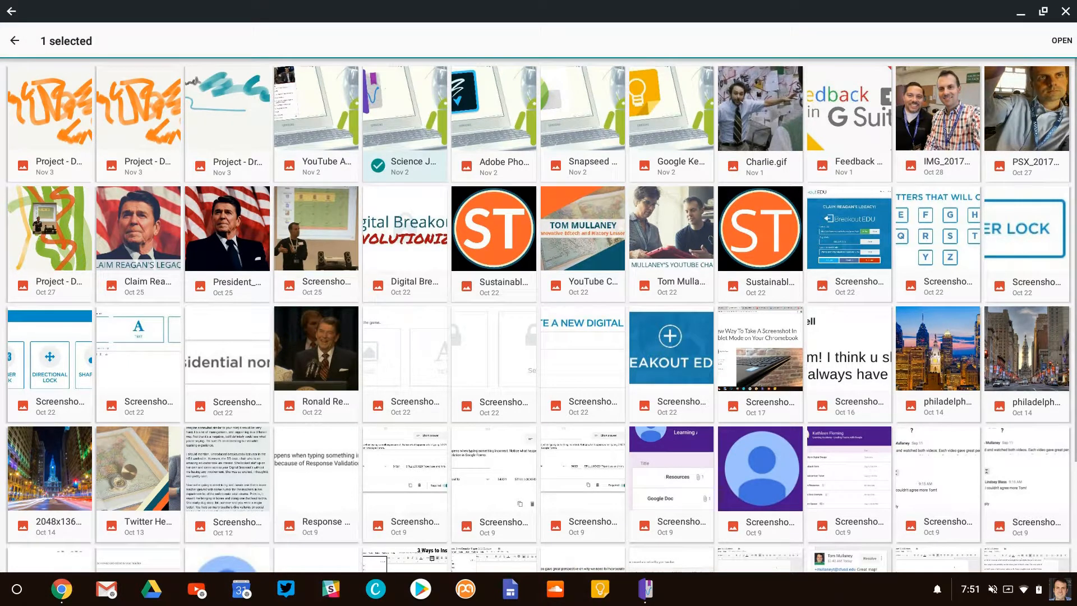
pyautogui.click(1060, 41)
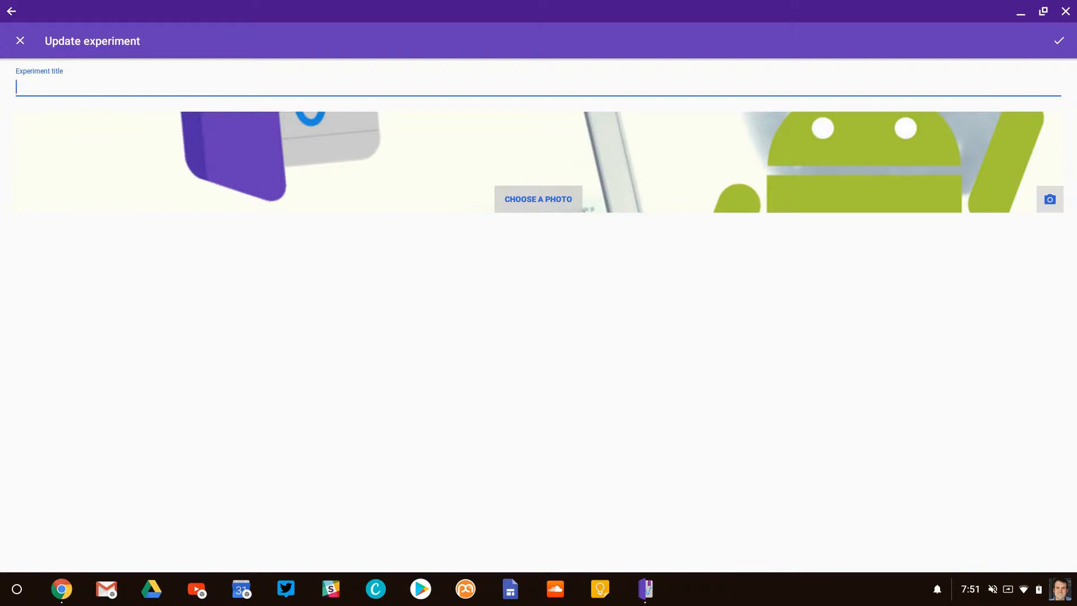
pyautogui.write('T')
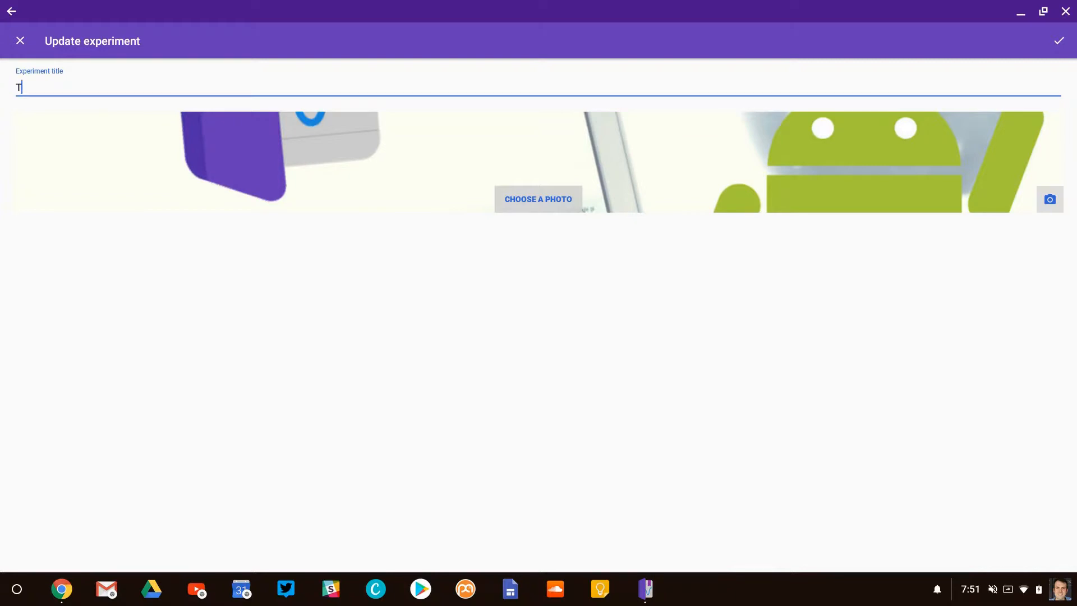
pyautogui.write('itl')
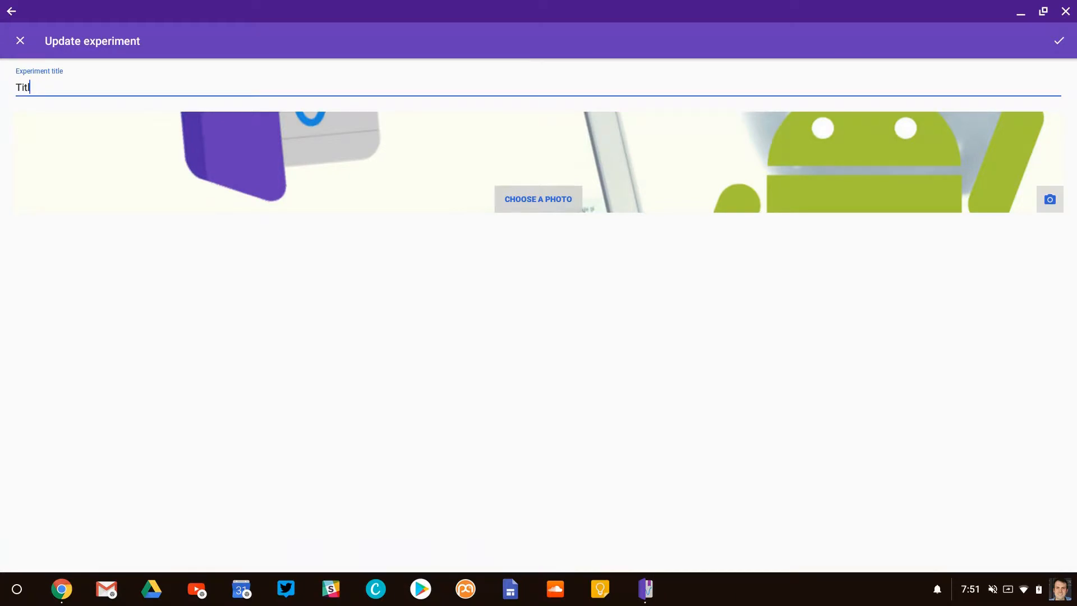
pyautogui.write('e')
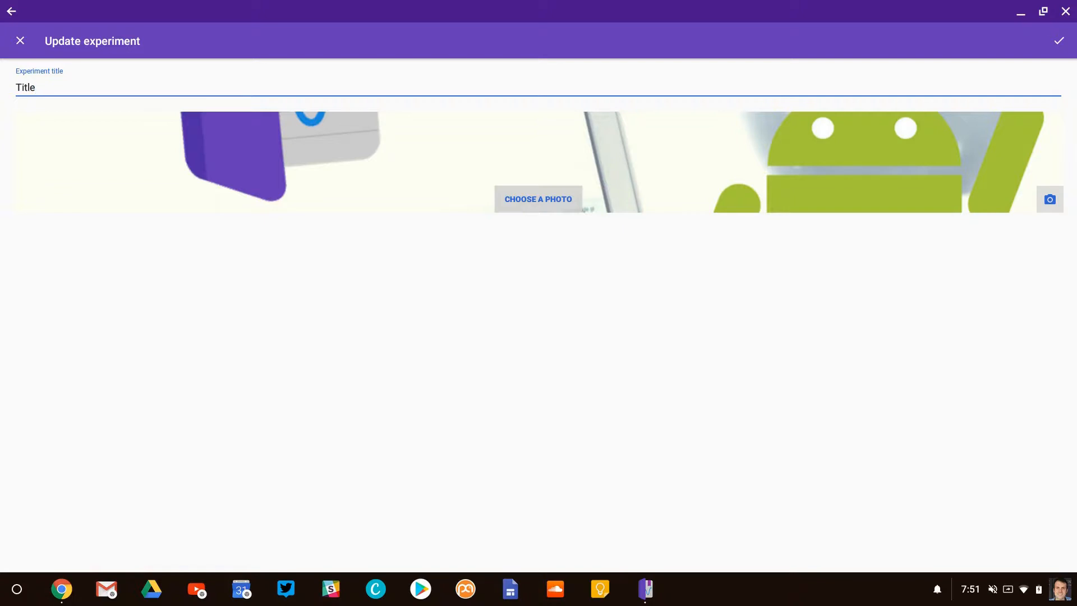
pyautogui.click(1057, 40)
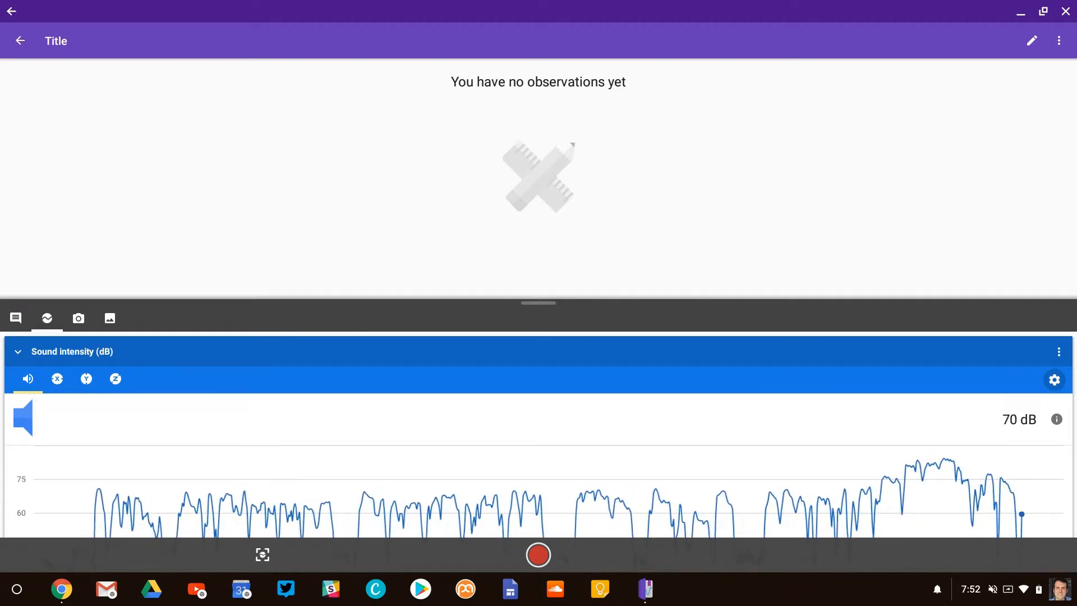
# - Record about ten seconds of sound intensity as Recording 1
pyautogui.click(537, 554)
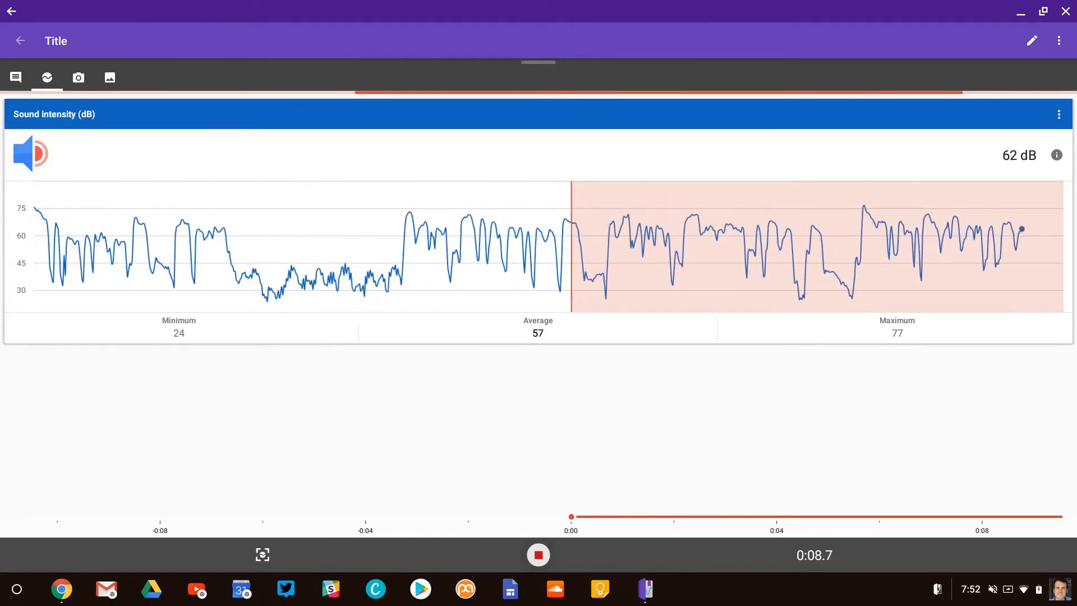
pyautogui.click(537, 554)
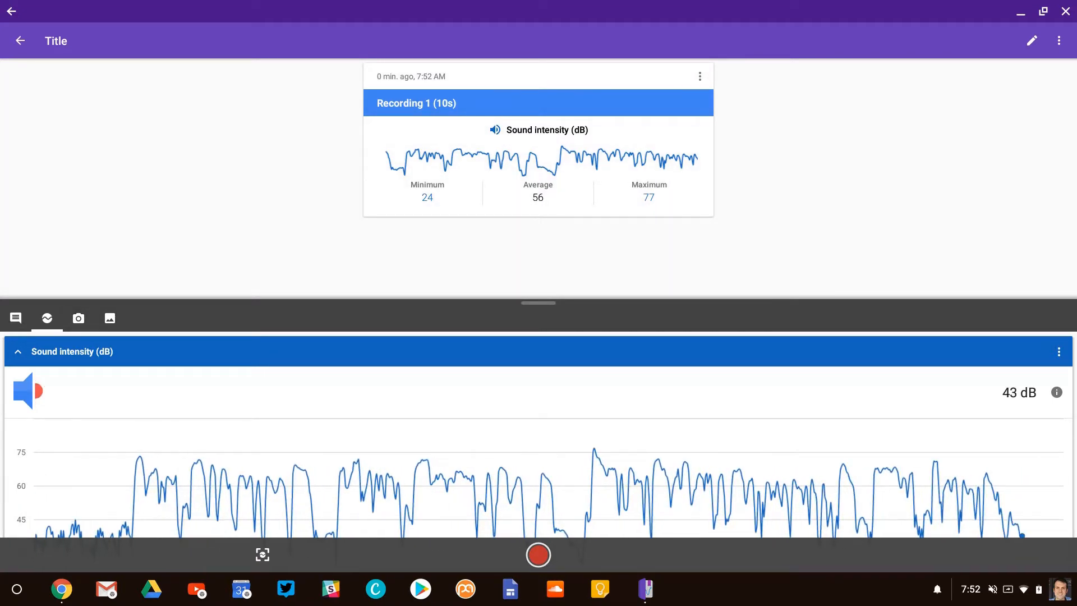
# - Capture a webcam photo as an observation beneath the sound recording
pyautogui.click(79, 317)
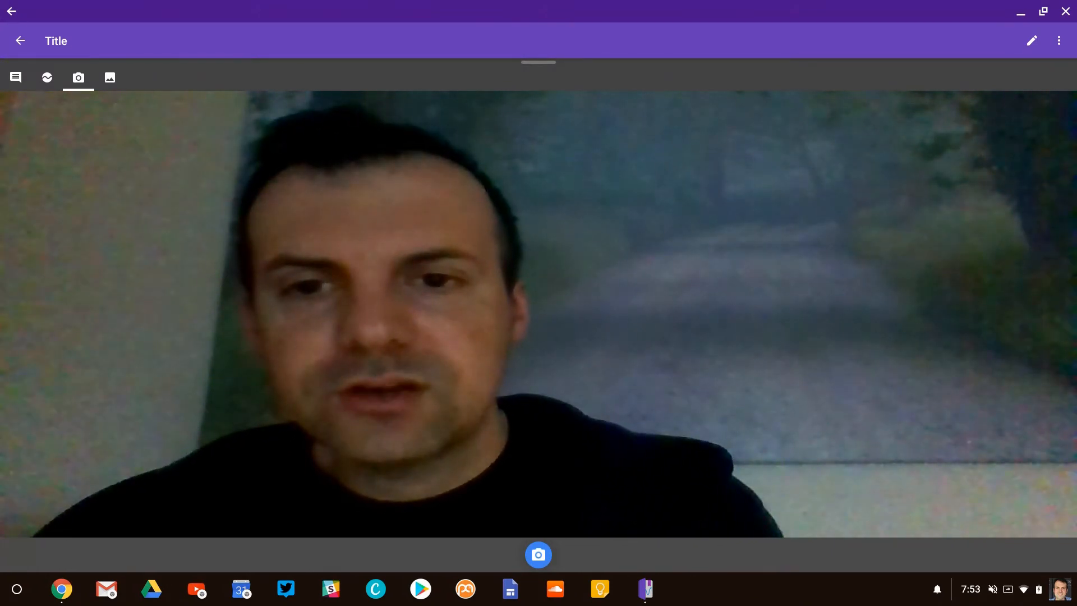
pyautogui.click(537, 554)
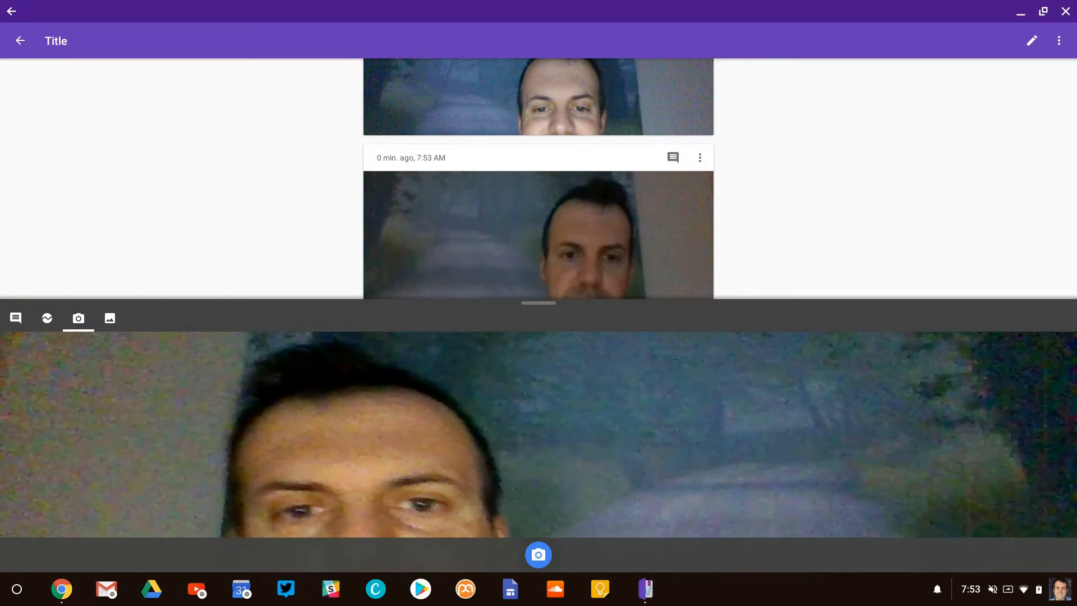
pyautogui.scroll(3)
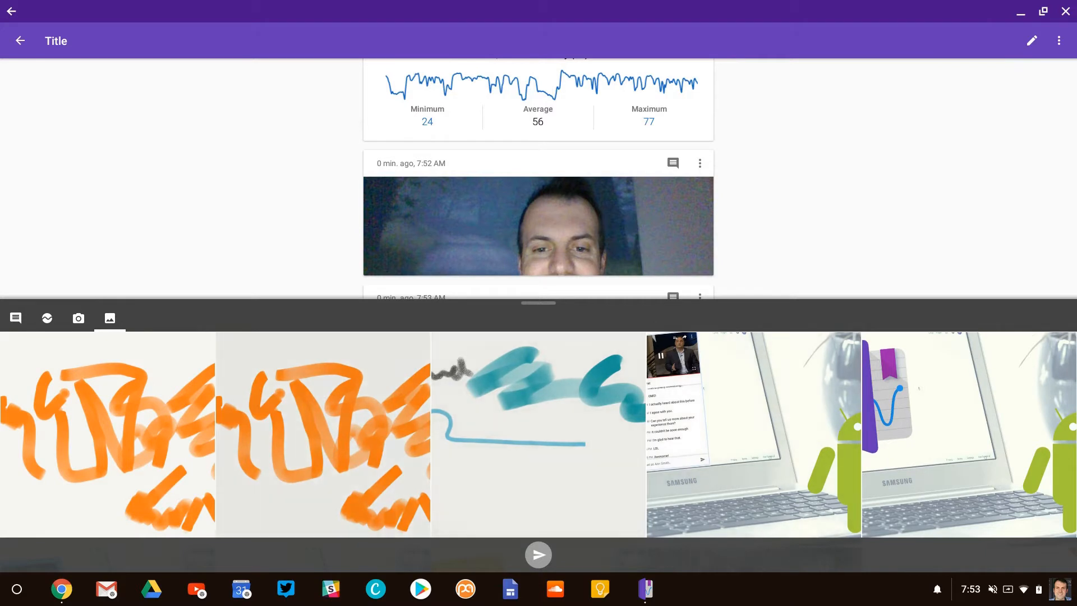
# - View the blue scribble photo observation full size, then return to the observation list
pyautogui.click(537, 433)
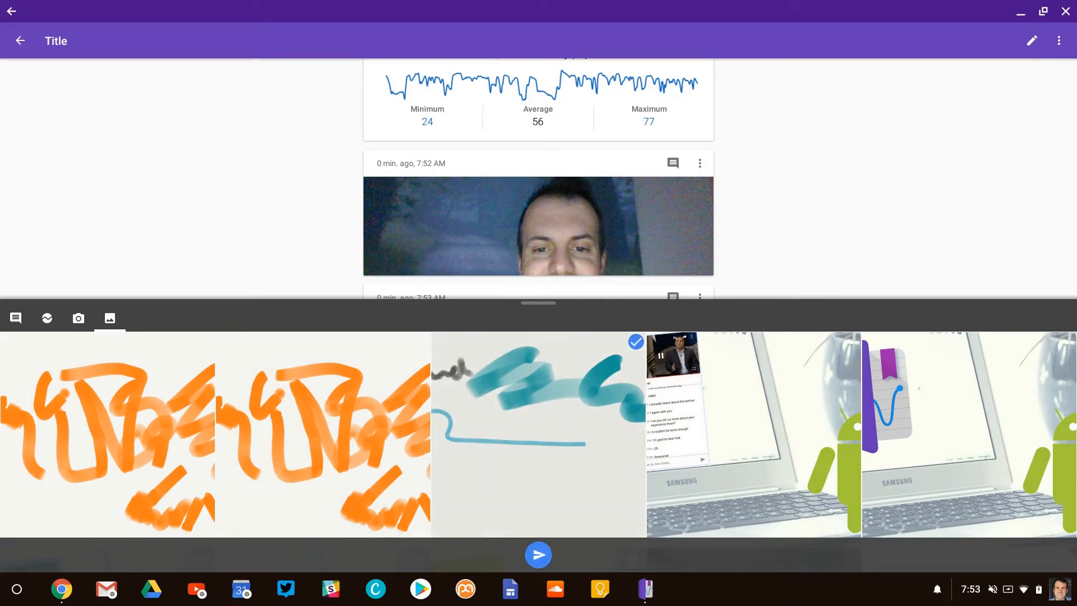
pyautogui.scroll(3)
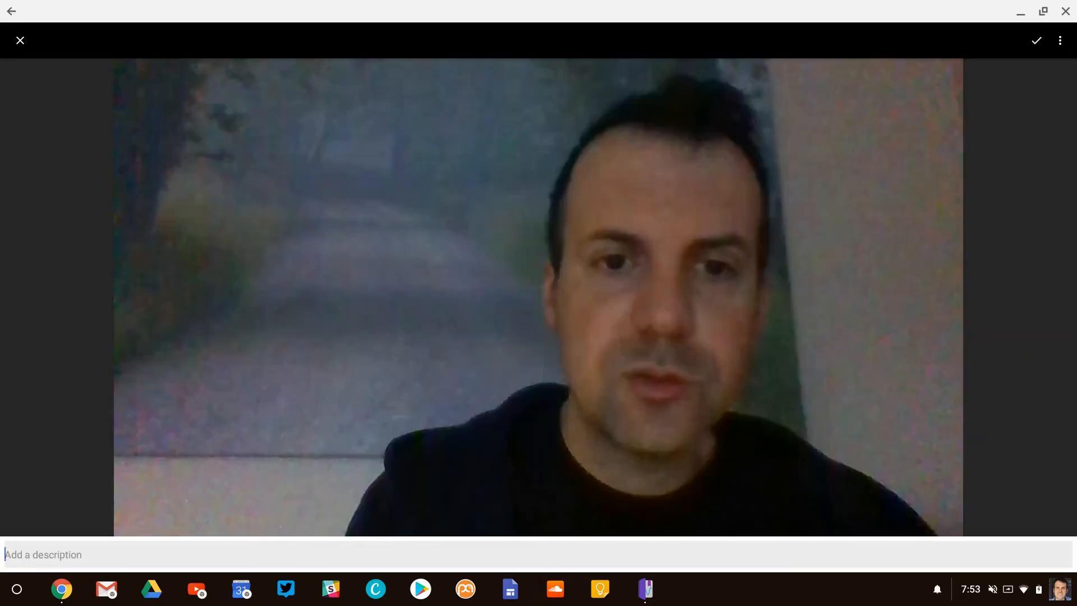
pyautogui.click(1036, 40)
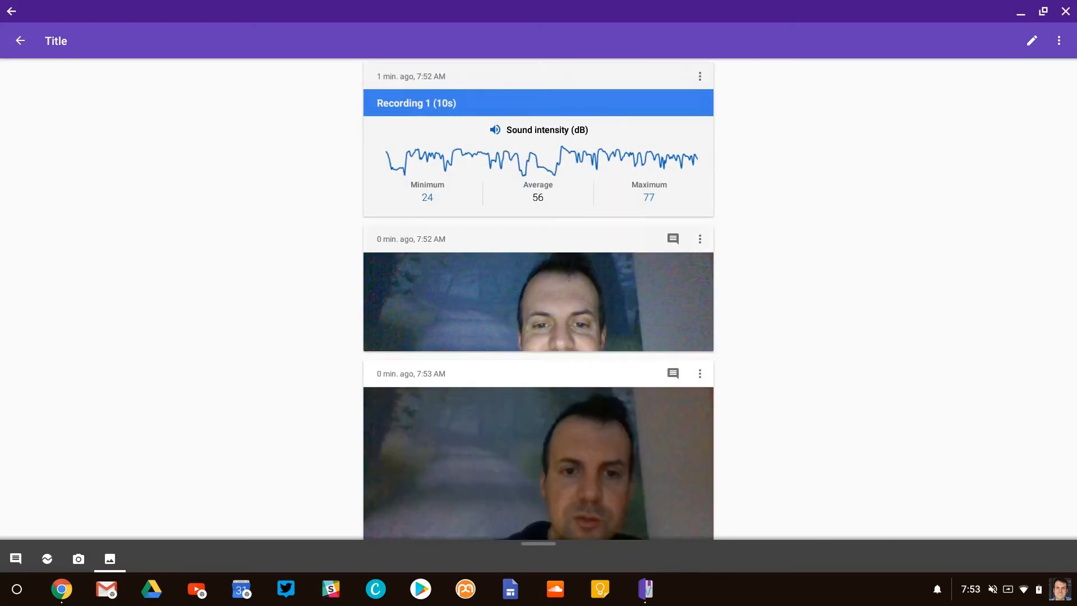
# - Dismiss the options menu and go back to the experiments list showing 'Title'
pyautogui.click(1058, 41)
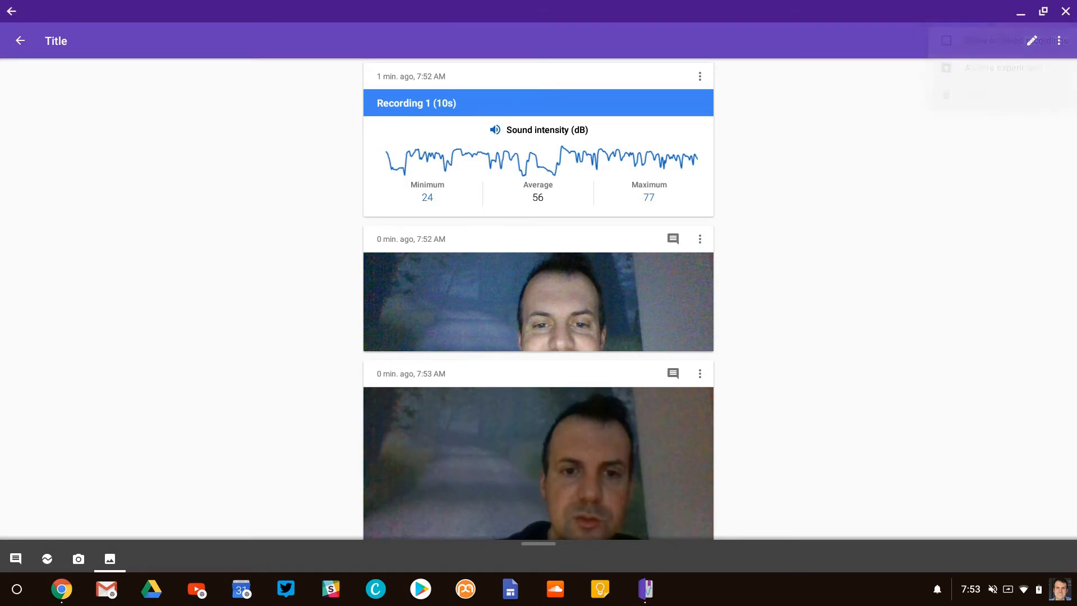
pyautogui.click(1029, 41)
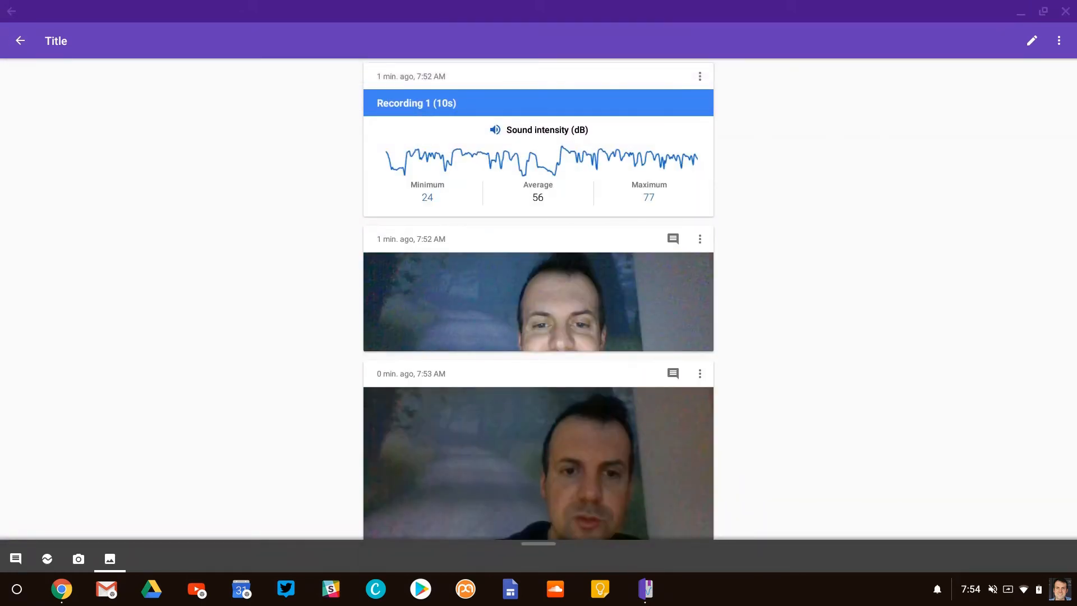
pyautogui.click(20, 41)
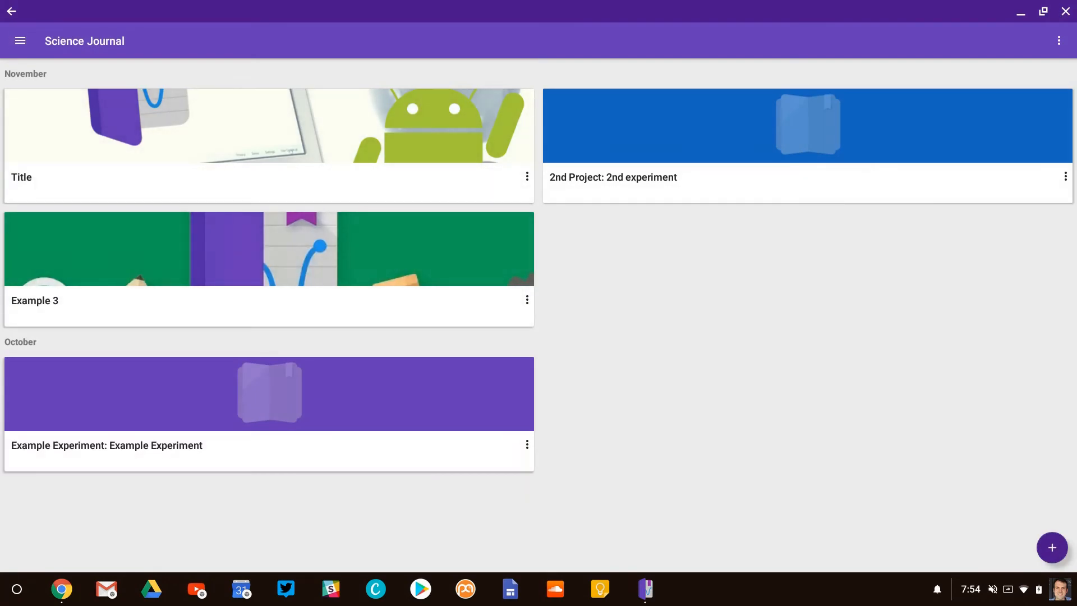